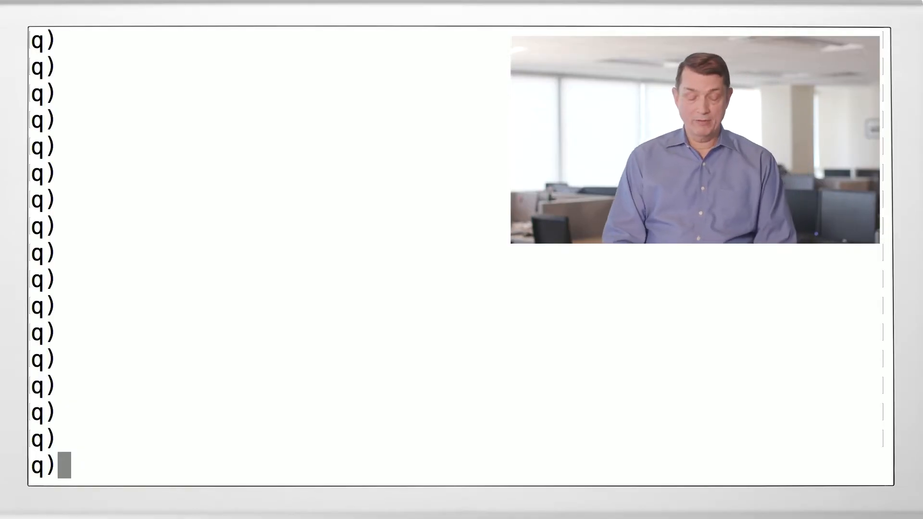
type("`l")
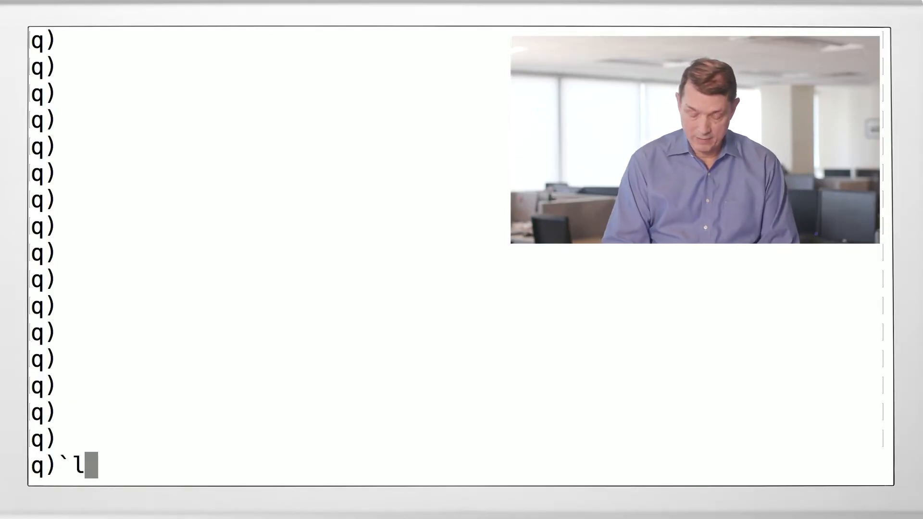
type("ong")
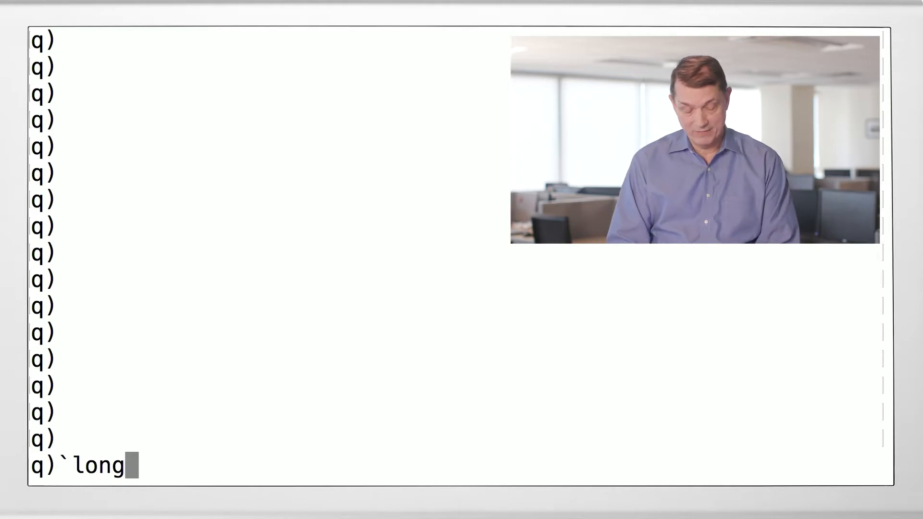
type("$1")
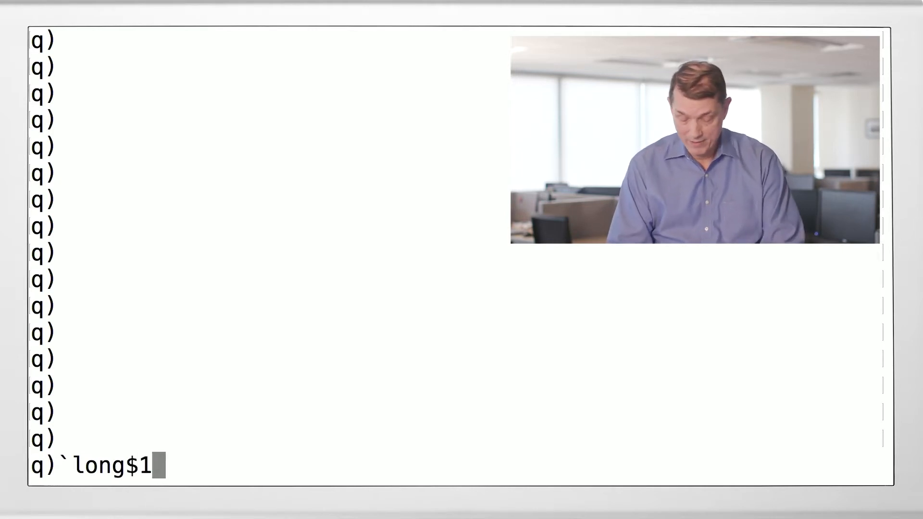
type(".0")
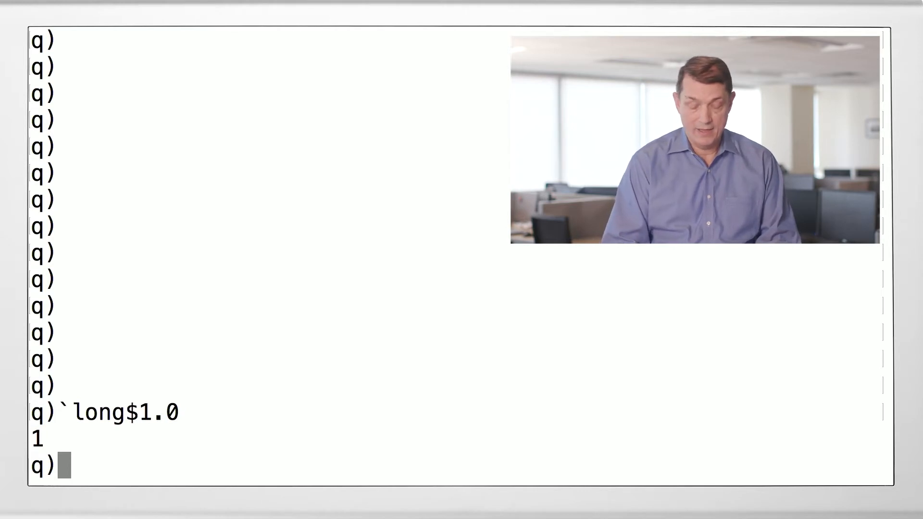
type("`floa")
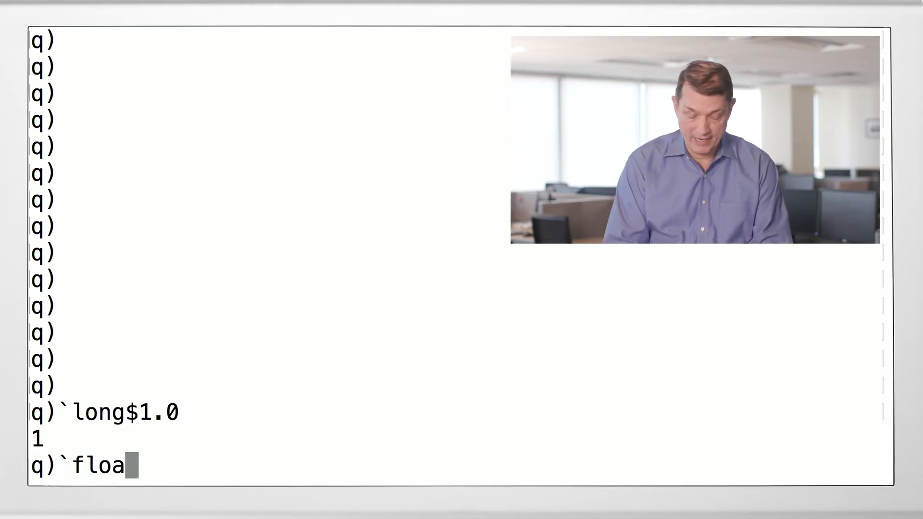
type("t$")
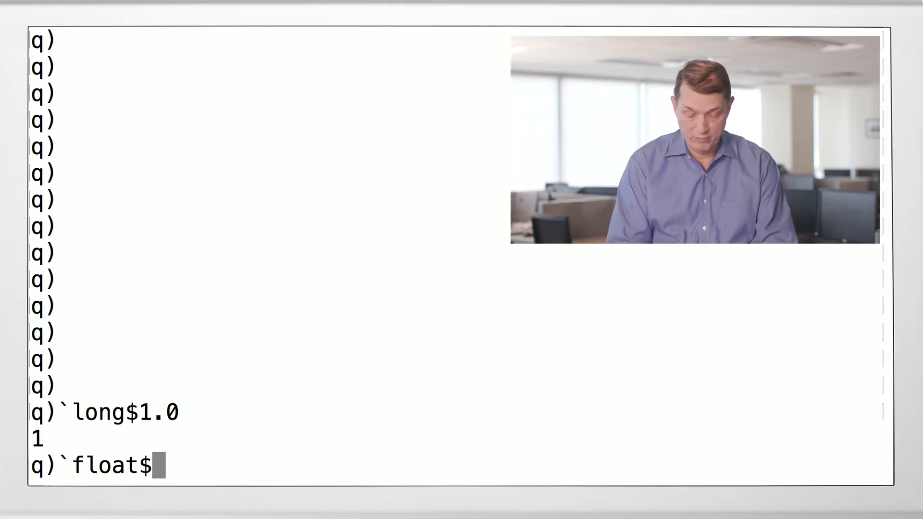
type("1")
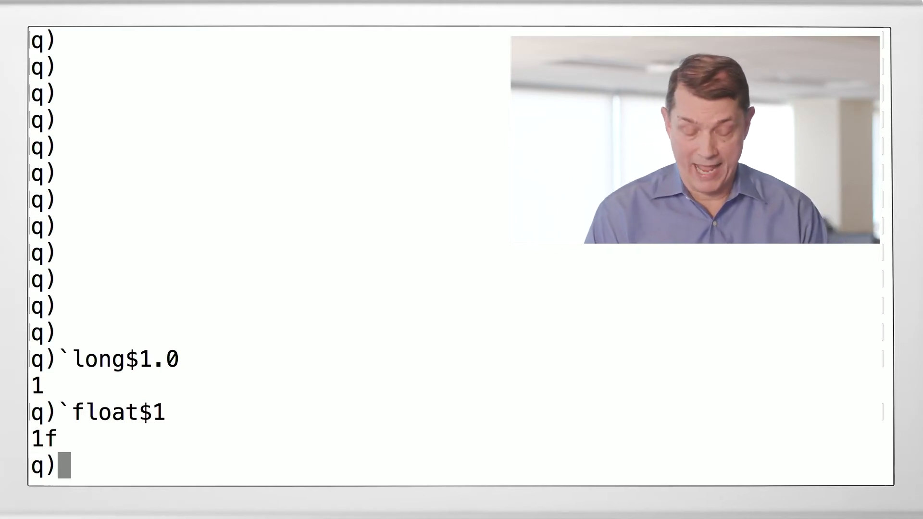
type("`boo")
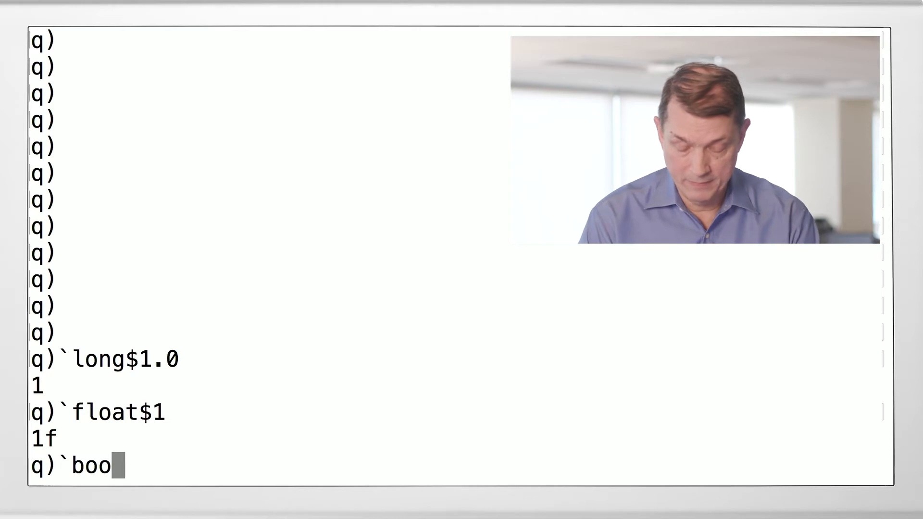
type("lean")
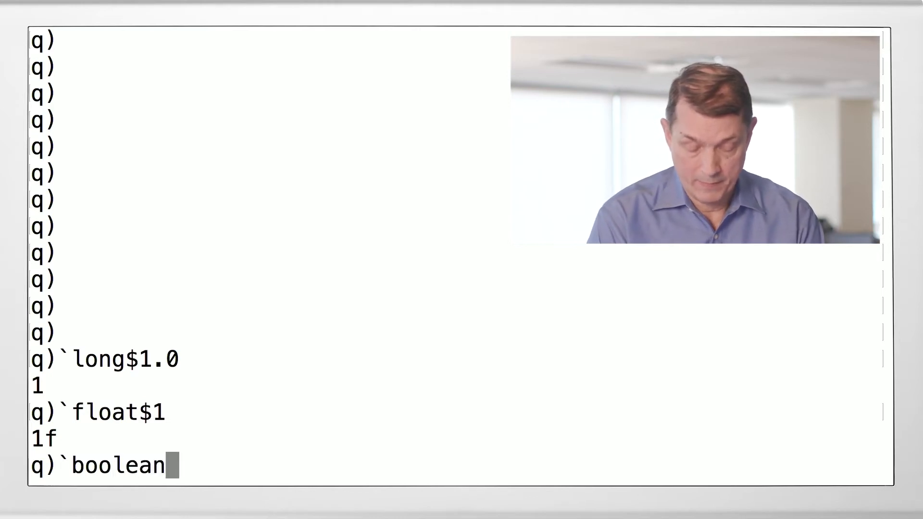
type("$")
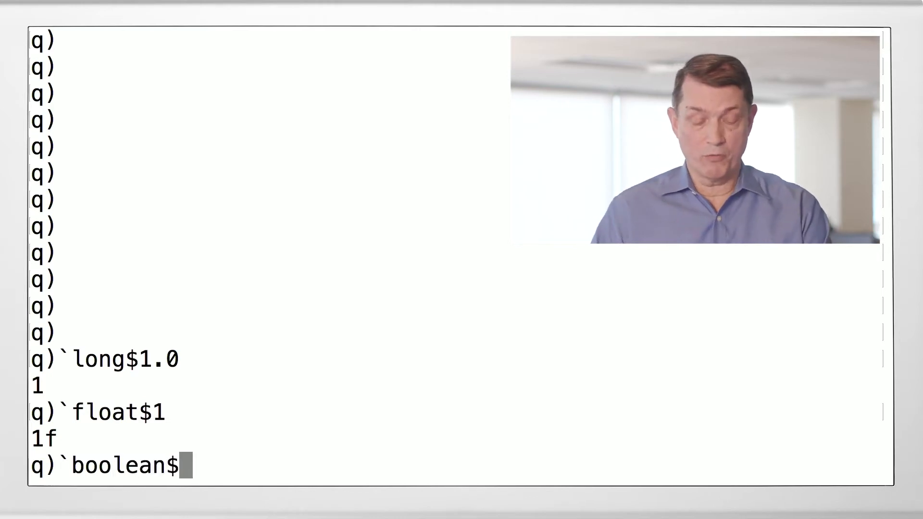
type("1")
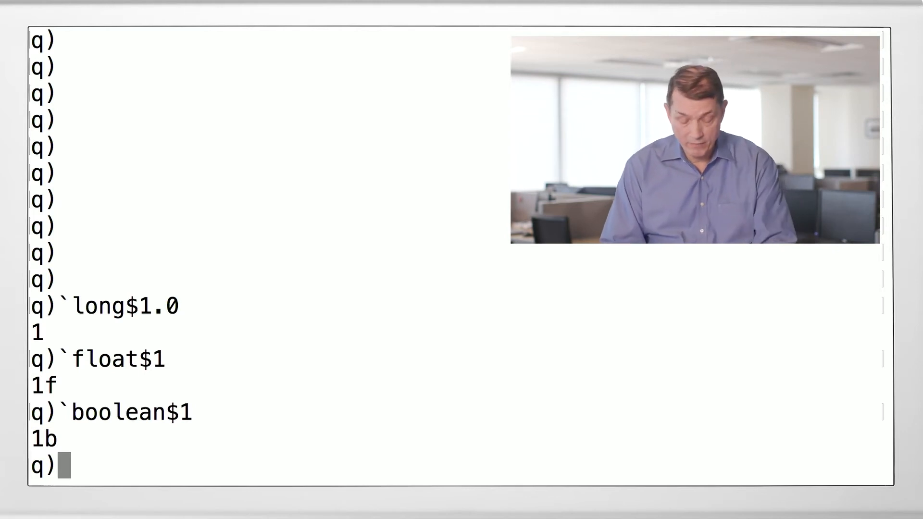
type("`")
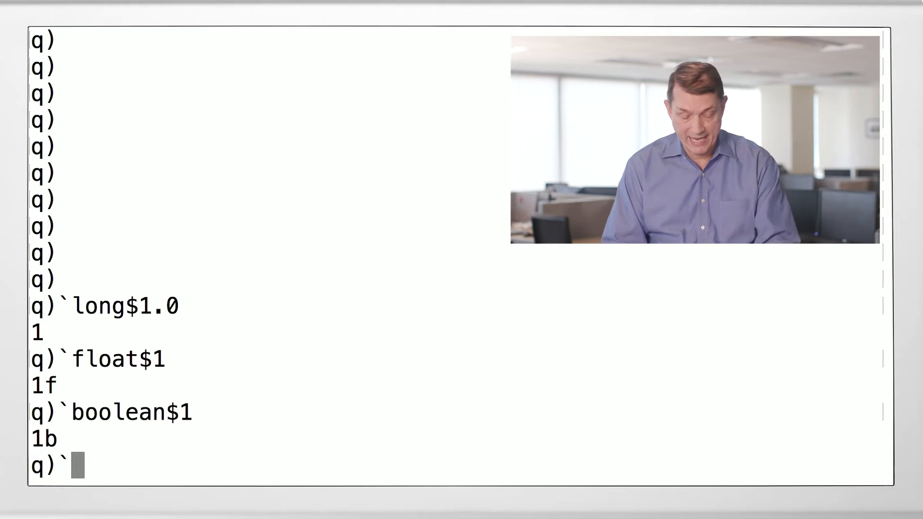
type("date")
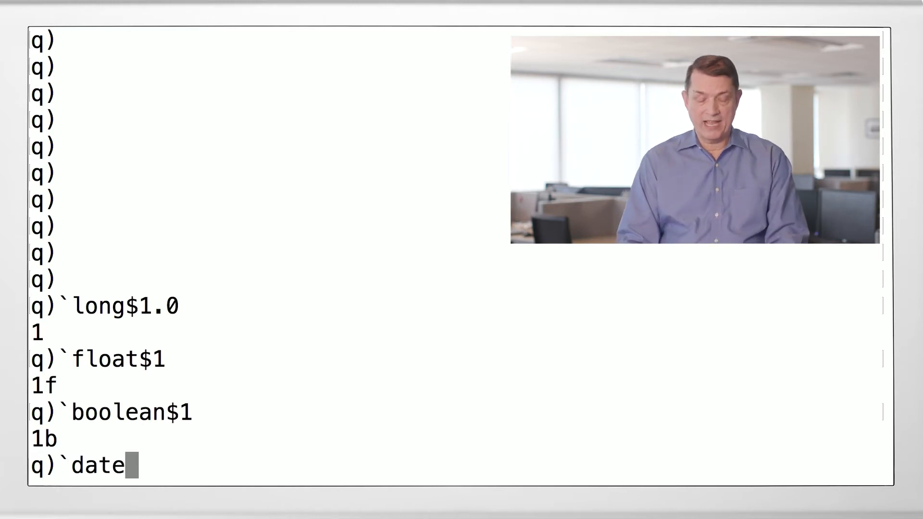
type("$31")
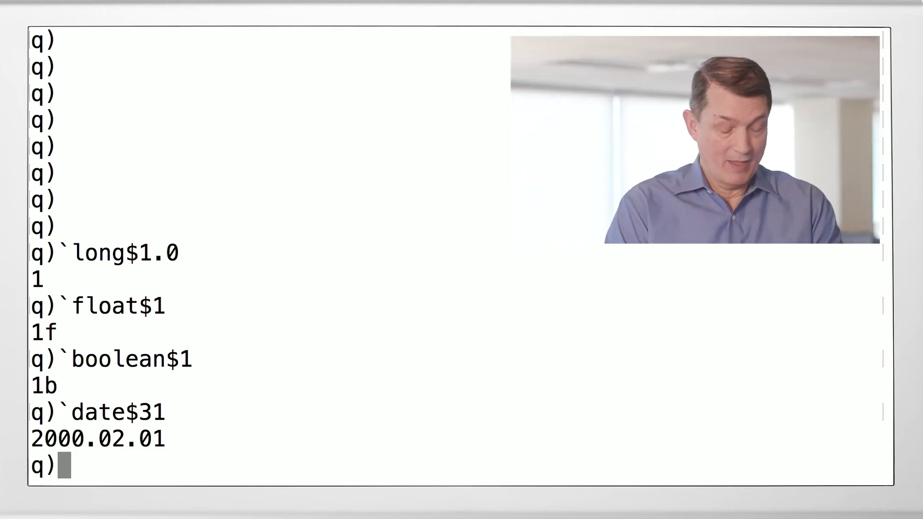
type("2018.01.")
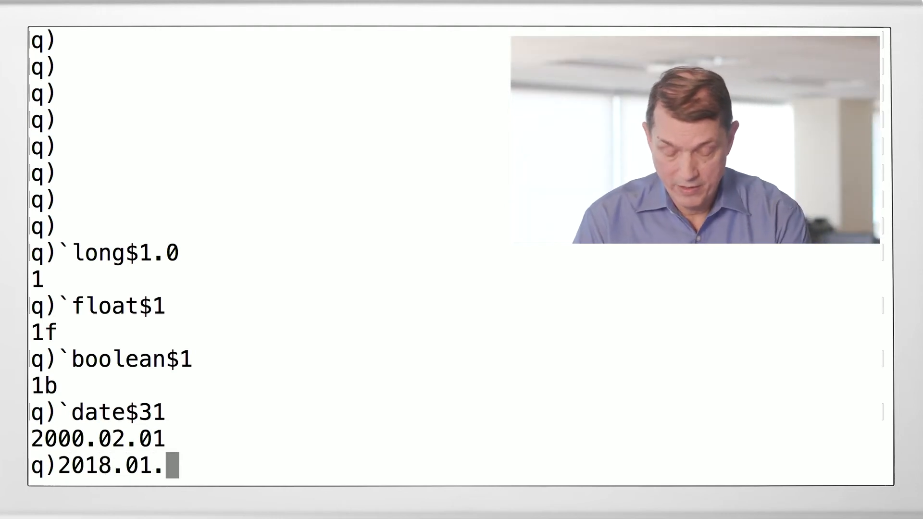
type("01+til 31")
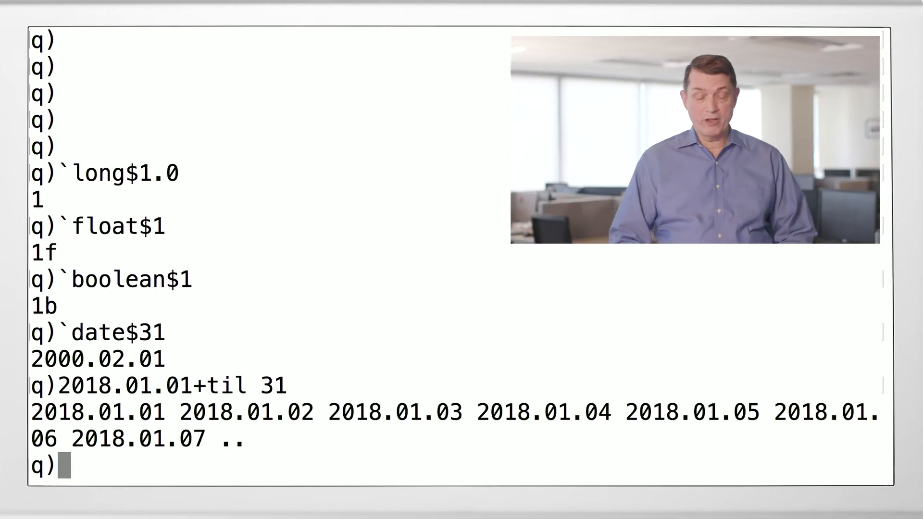
type("2018")
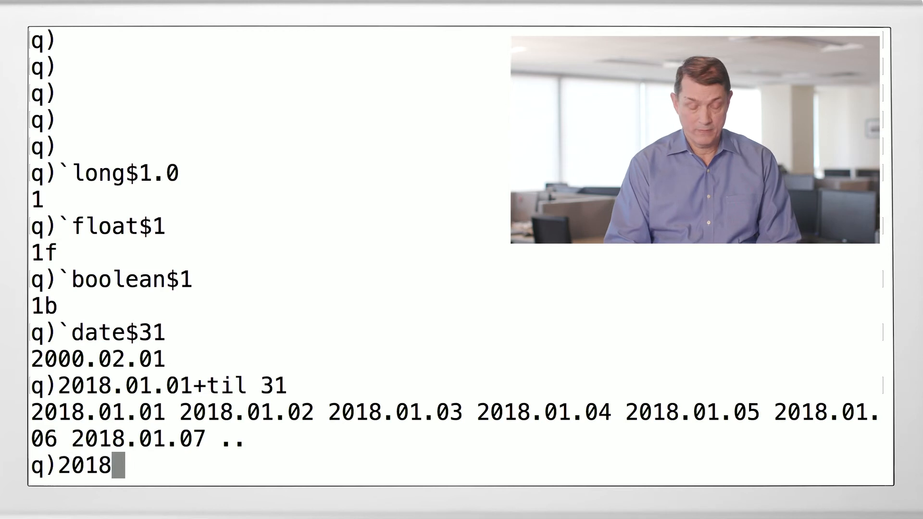
type(".01")
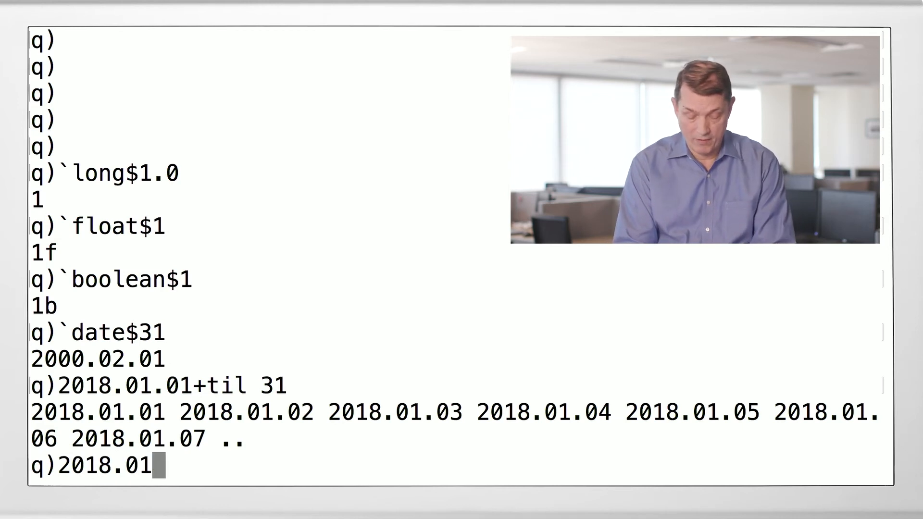
type(".01 + til 365")
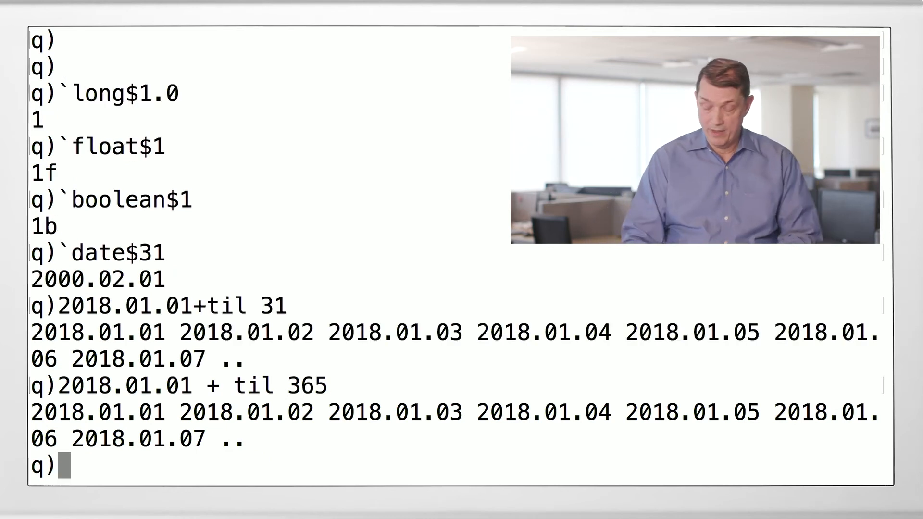
type("2000.01m")
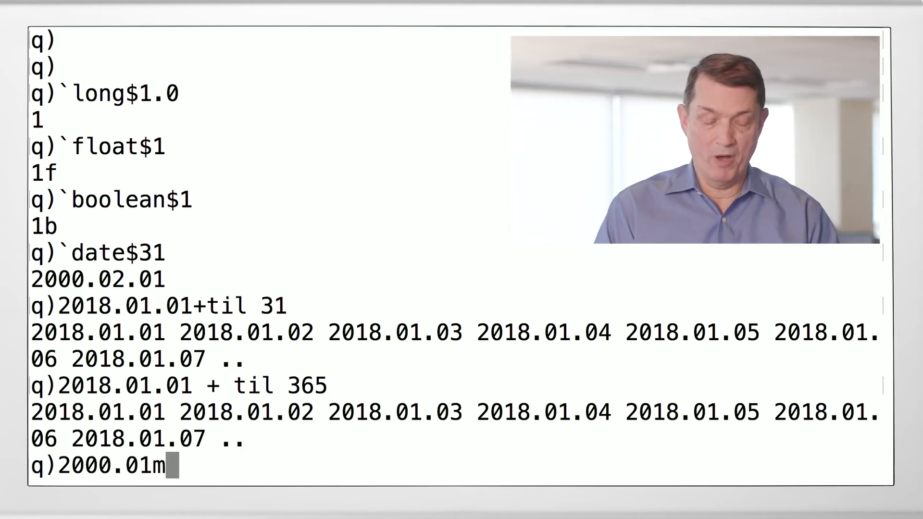
type("+til 12")
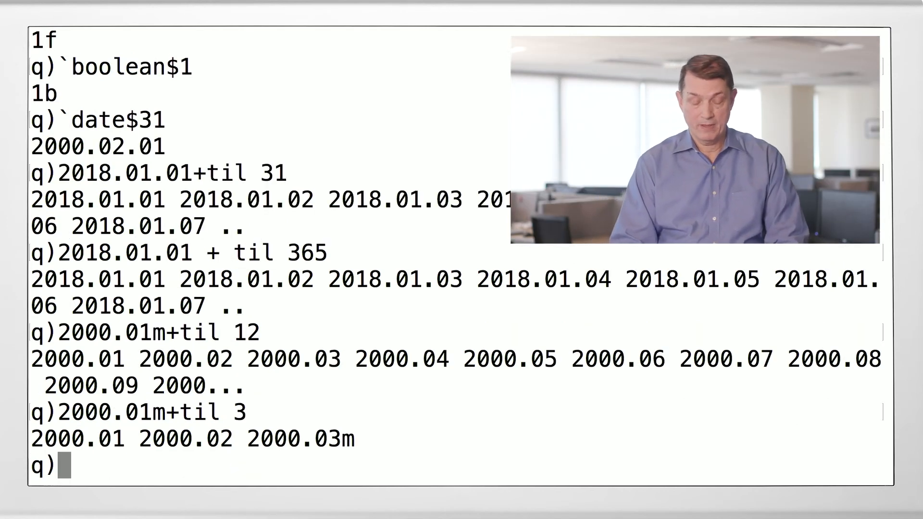
type("2000.01m+til 3")
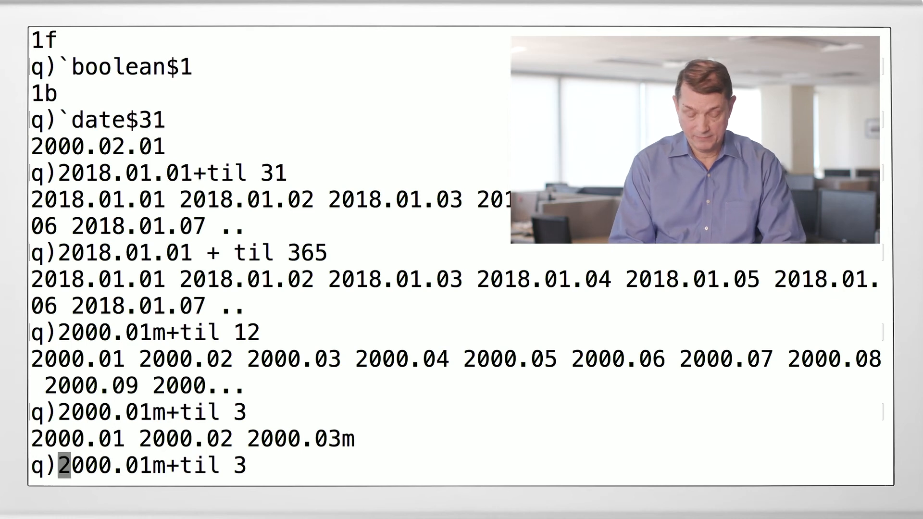
type("15+")
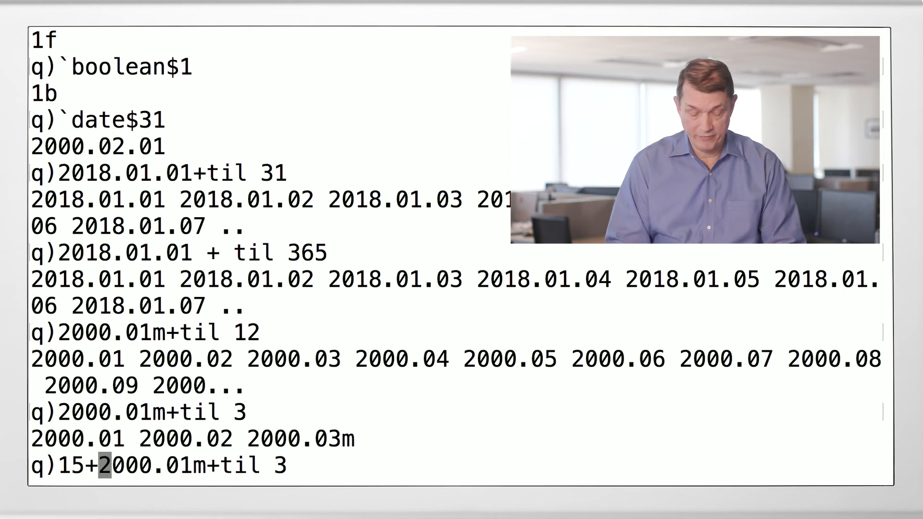